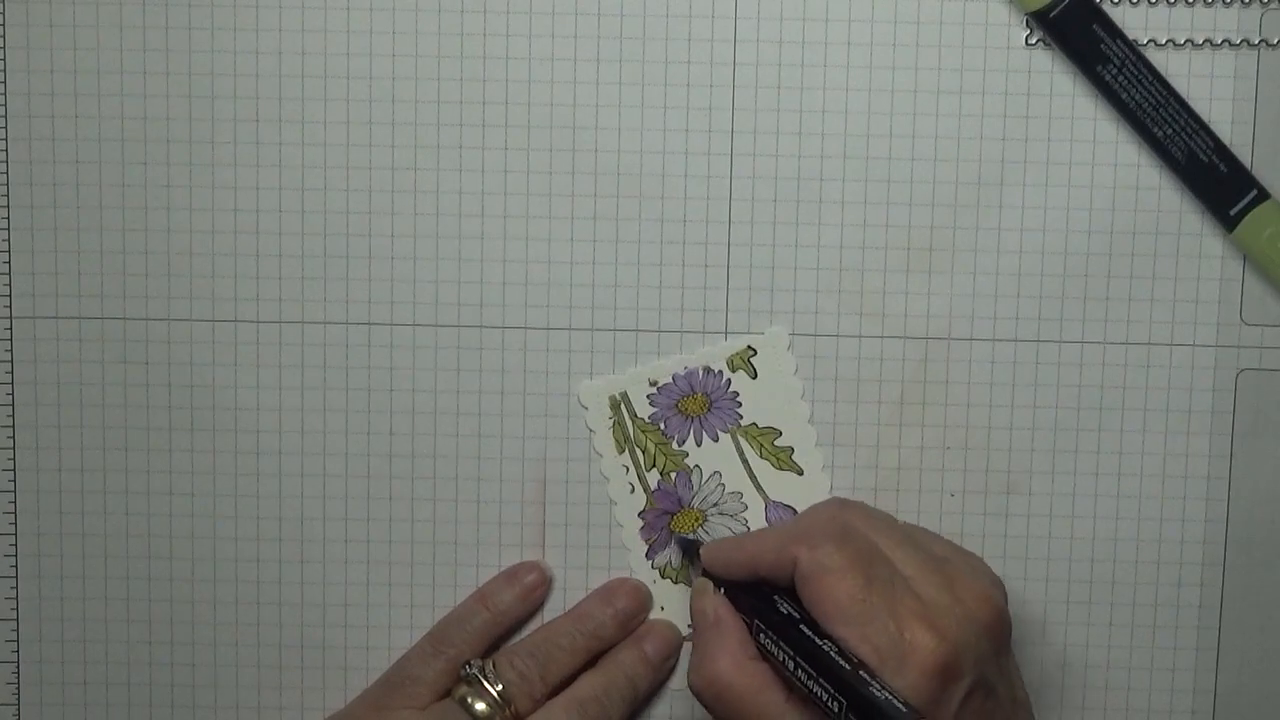
pyautogui.moveTo(720, 540)
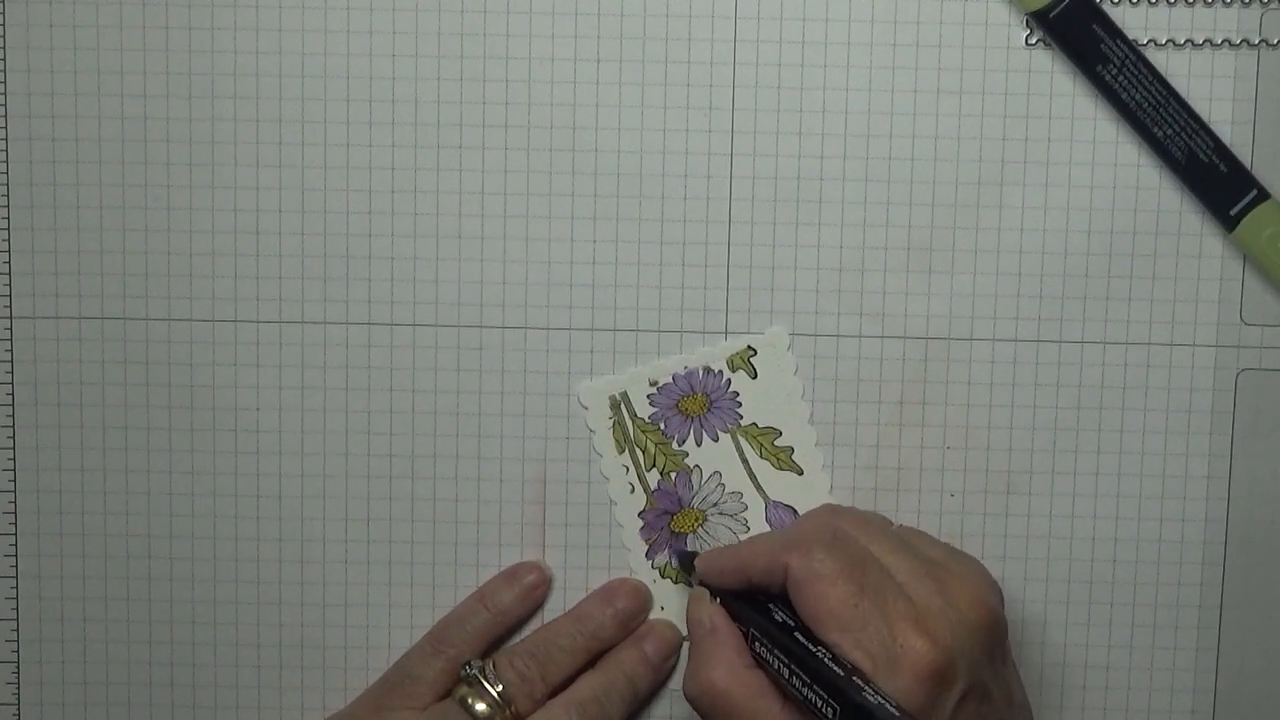